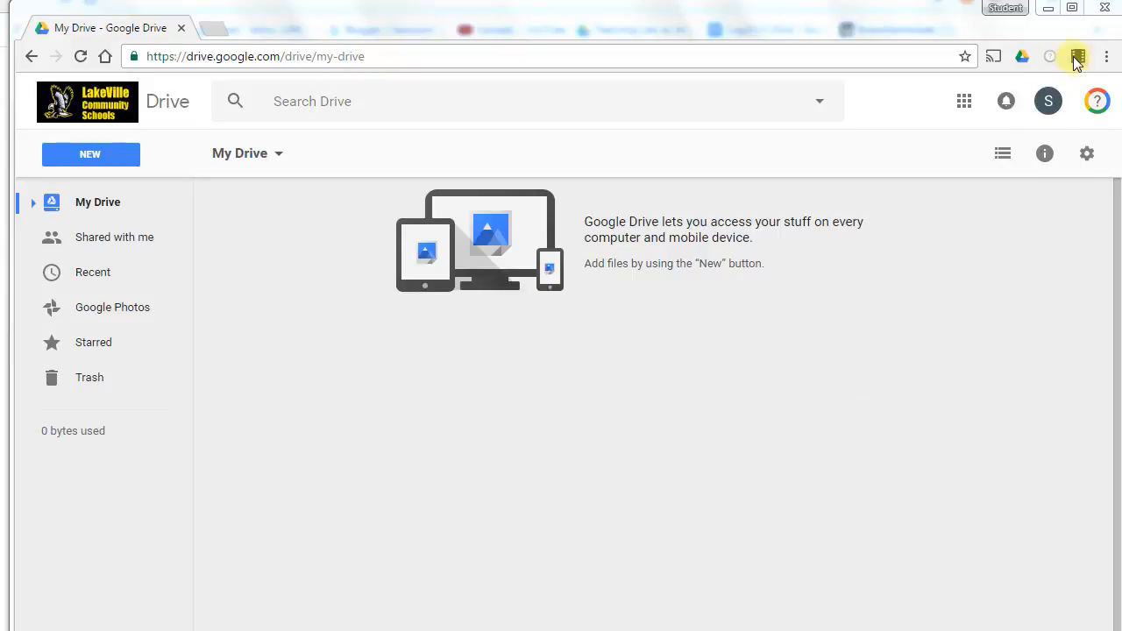
{"action": "mouse_move", "coordinate": [1078, 56]}
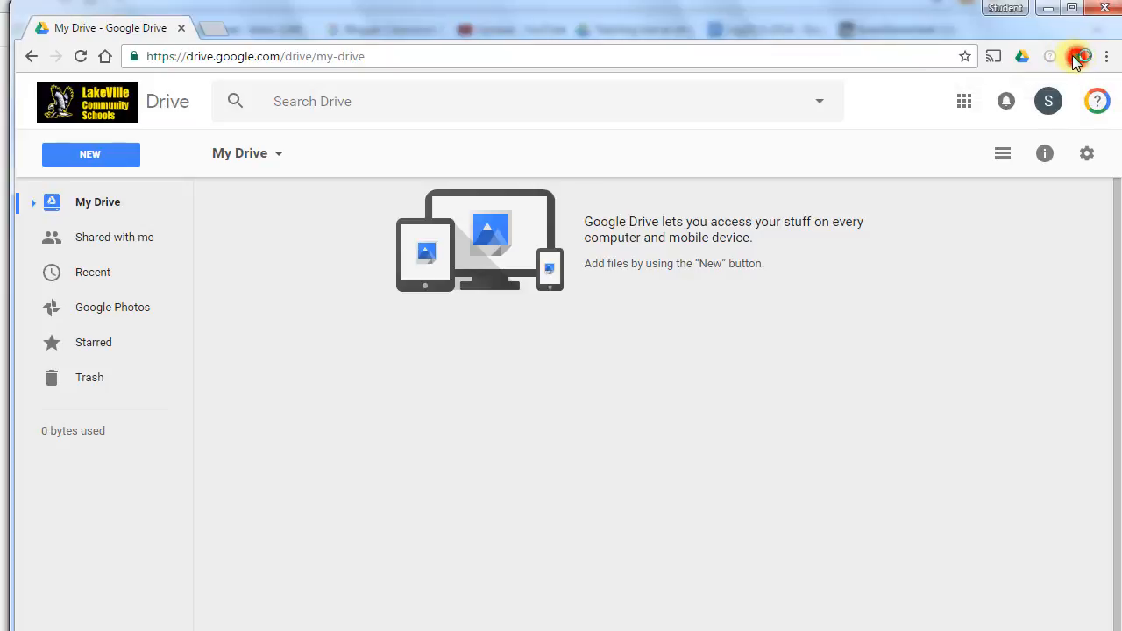
Step: Allow Screencastify camera and microphone access, then keep Google Drive as recording storage
{"action": "left_click", "coordinate": [1083, 56]}
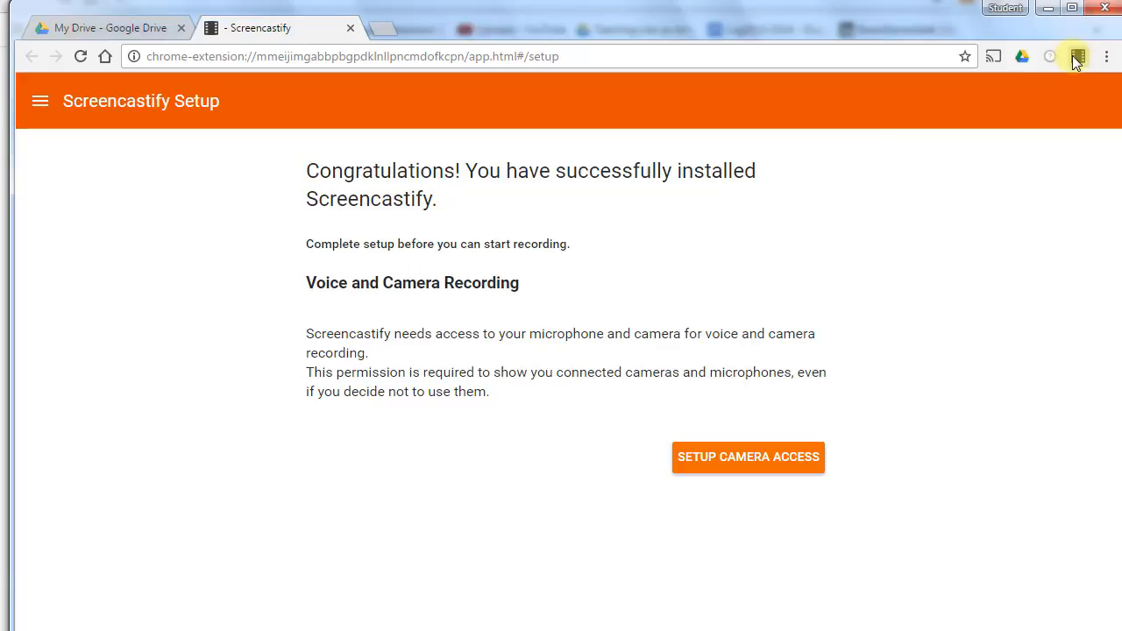
{"action": "mouse_move", "coordinate": [820, 438]}
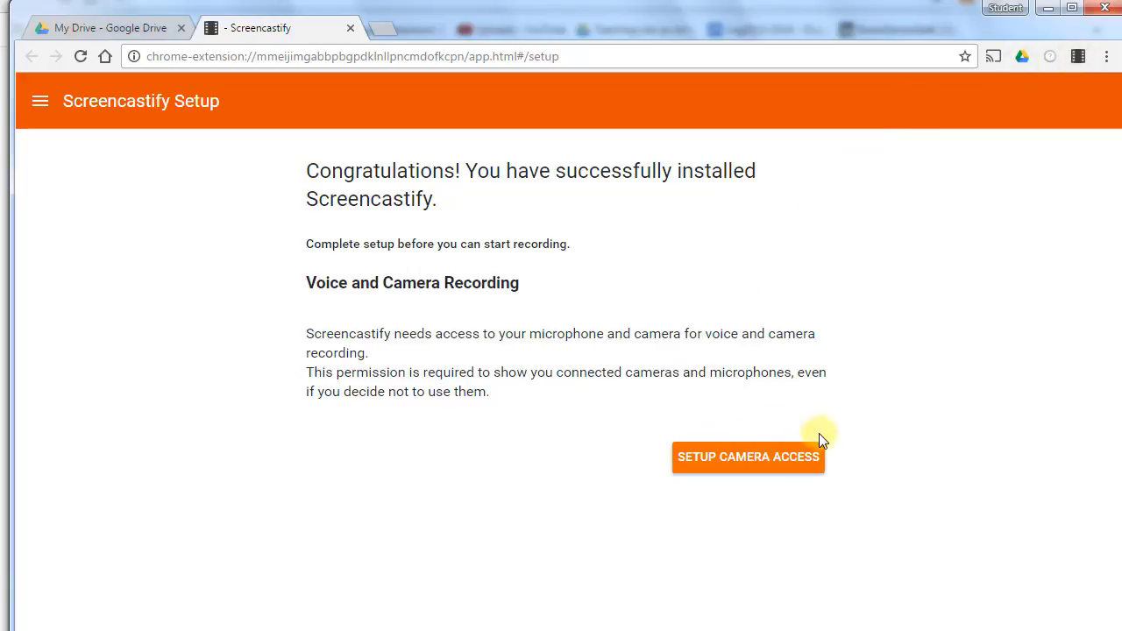
{"action": "mouse_move", "coordinate": [780, 463]}
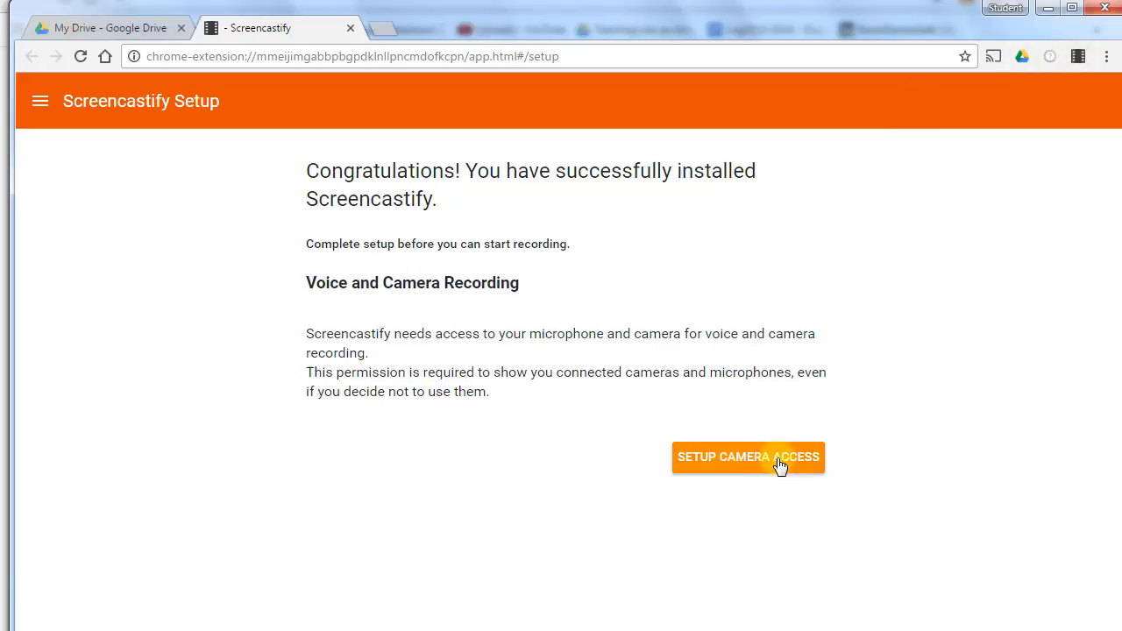
{"action": "left_click", "coordinate": [747, 457]}
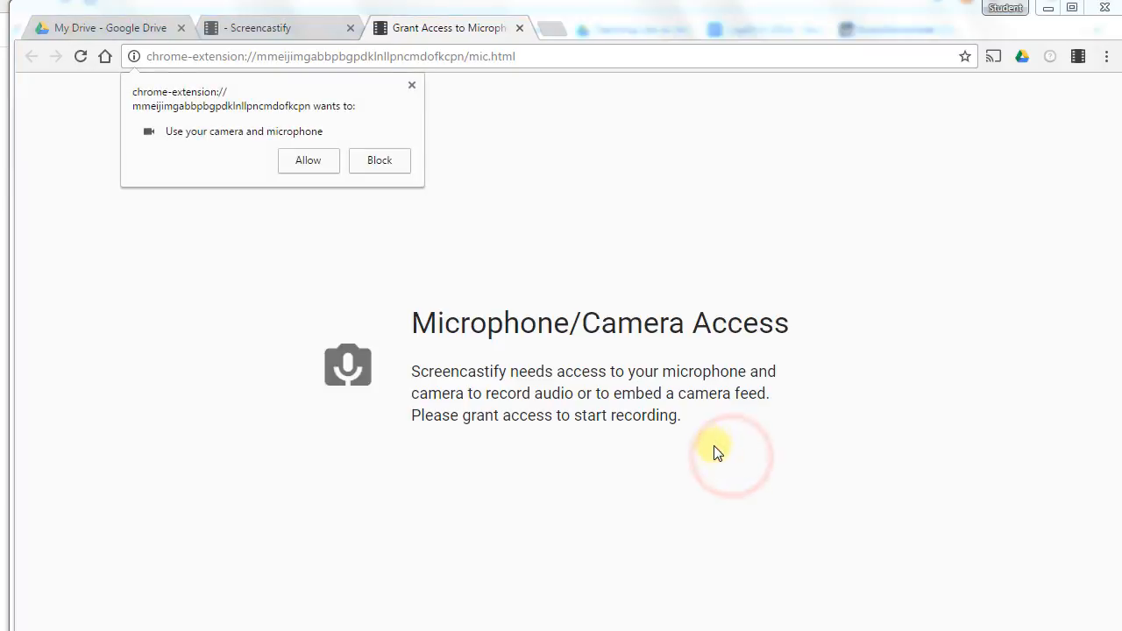
{"action": "mouse_move", "coordinate": [308, 159]}
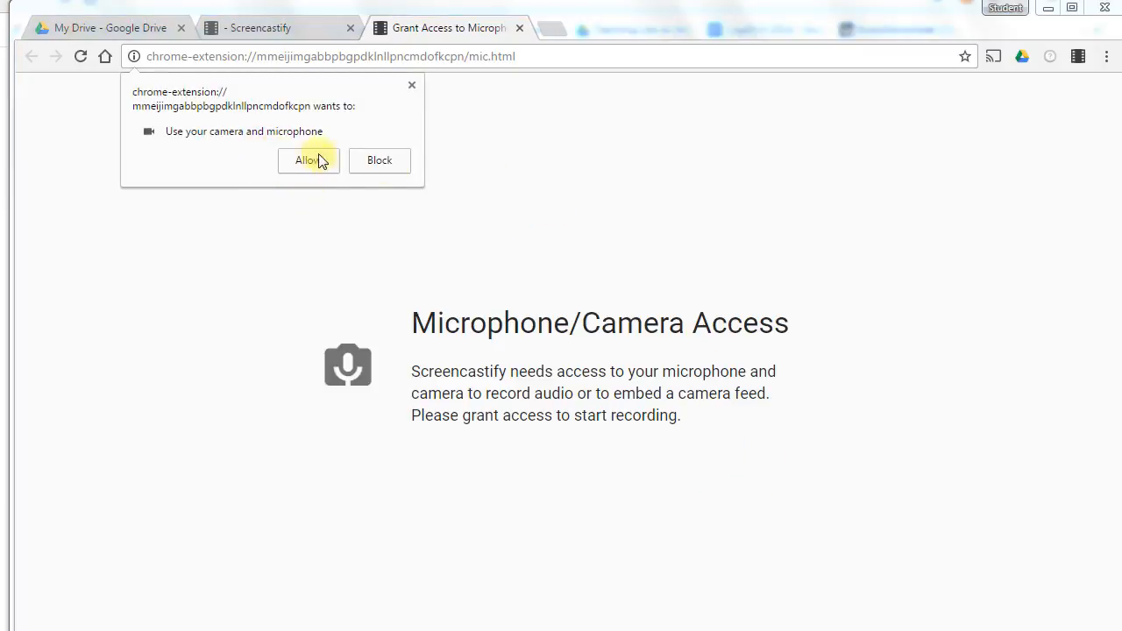
{"action": "left_click", "coordinate": [307, 160]}
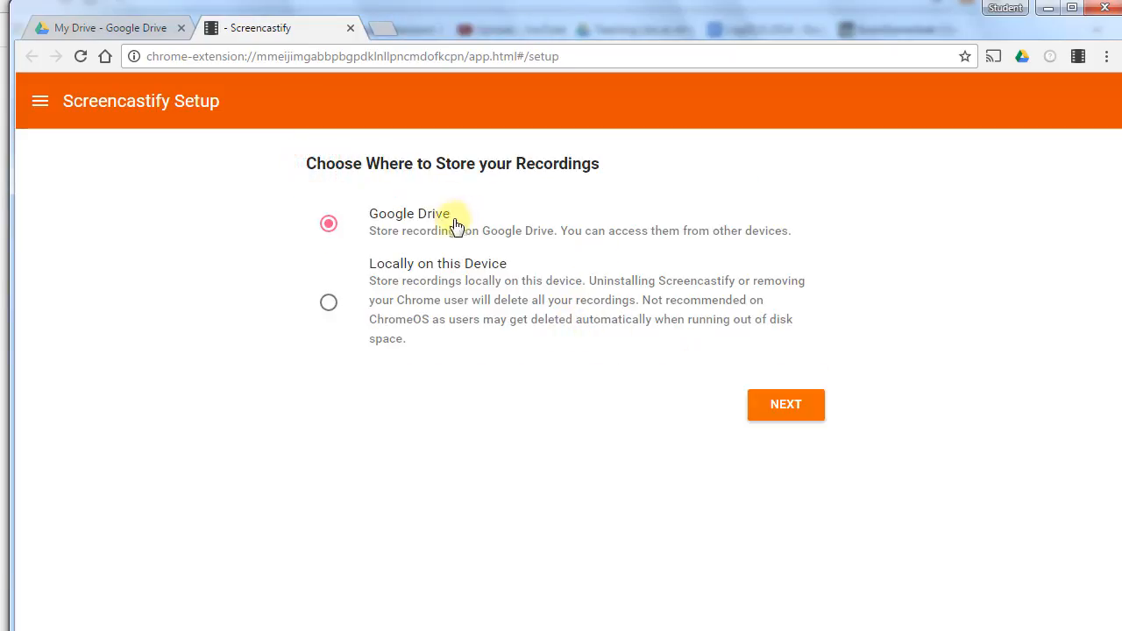
{"action": "mouse_move", "coordinate": [786, 404]}
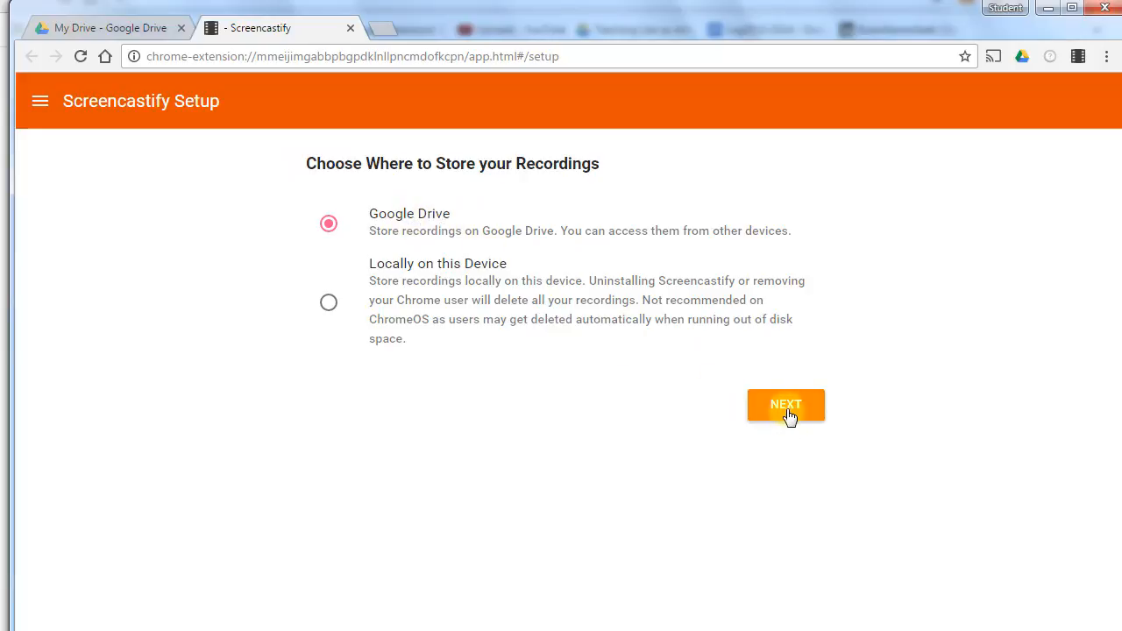
{"action": "left_click", "coordinate": [785, 405]}
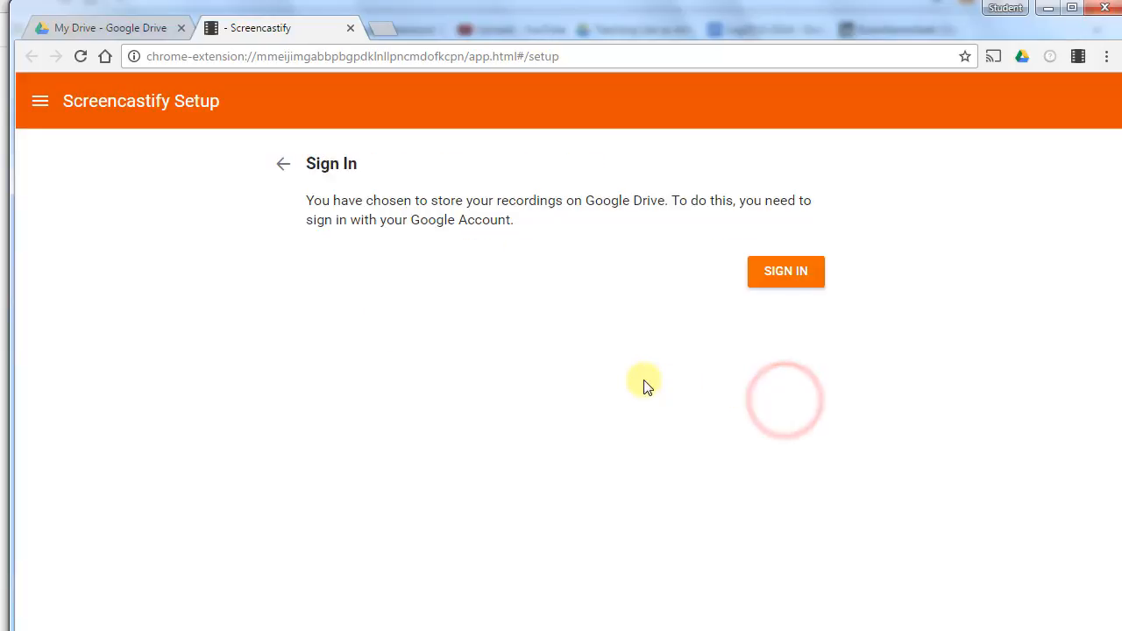
Step: Sign in with the student Google account and allow Screencastify's requested permissions
{"action": "left_click", "coordinate": [786, 271]}
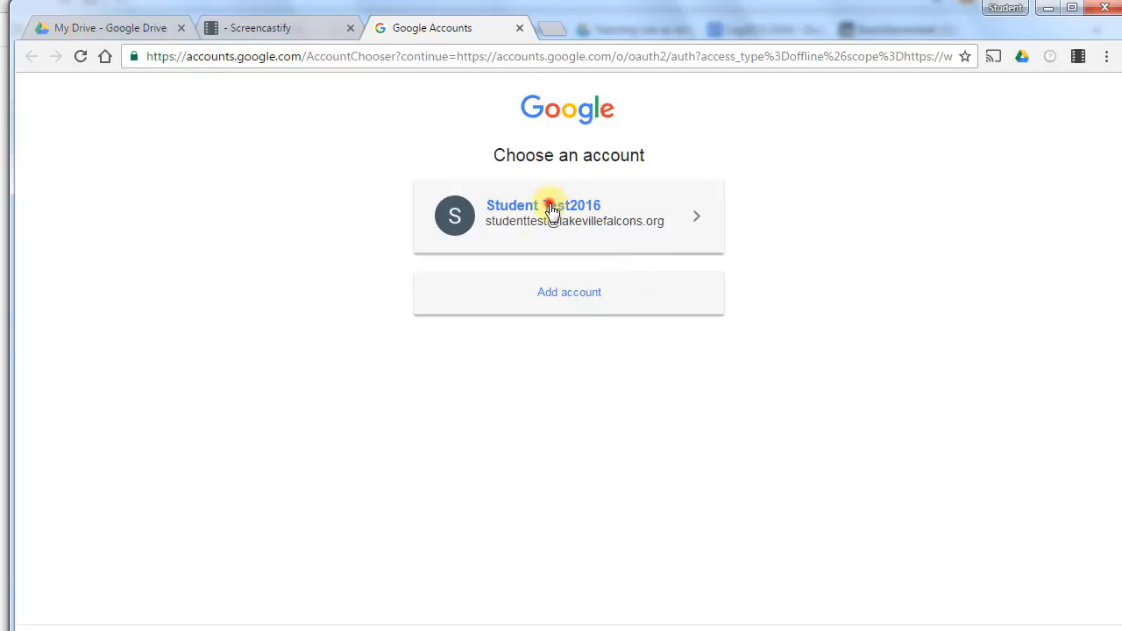
{"action": "left_click", "coordinate": [568, 216]}
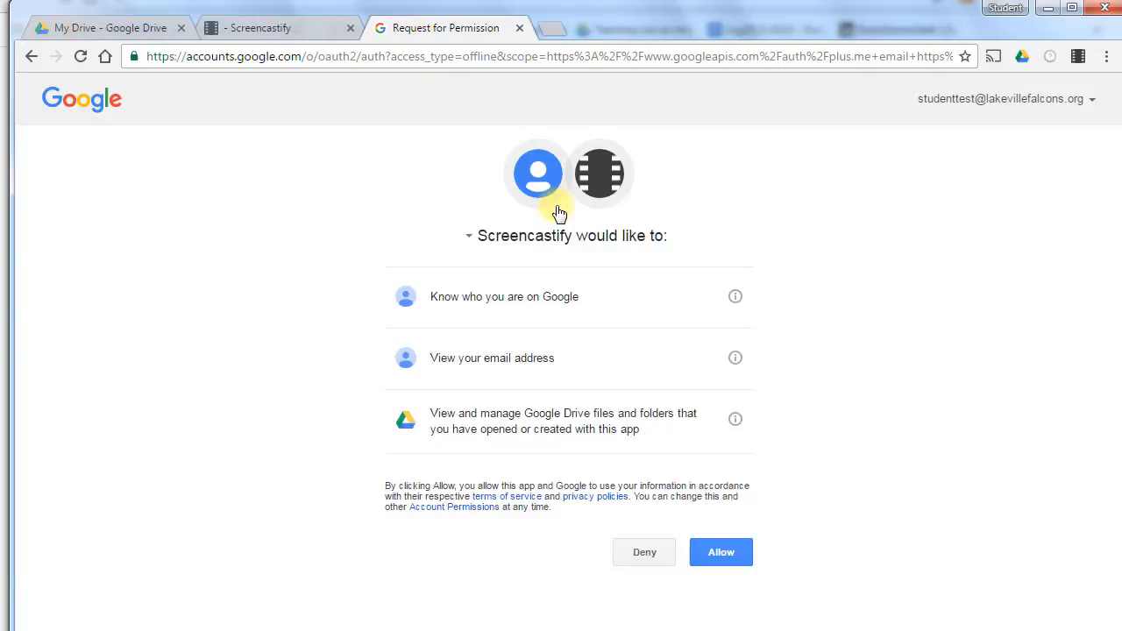
{"action": "mouse_move", "coordinate": [557, 296]}
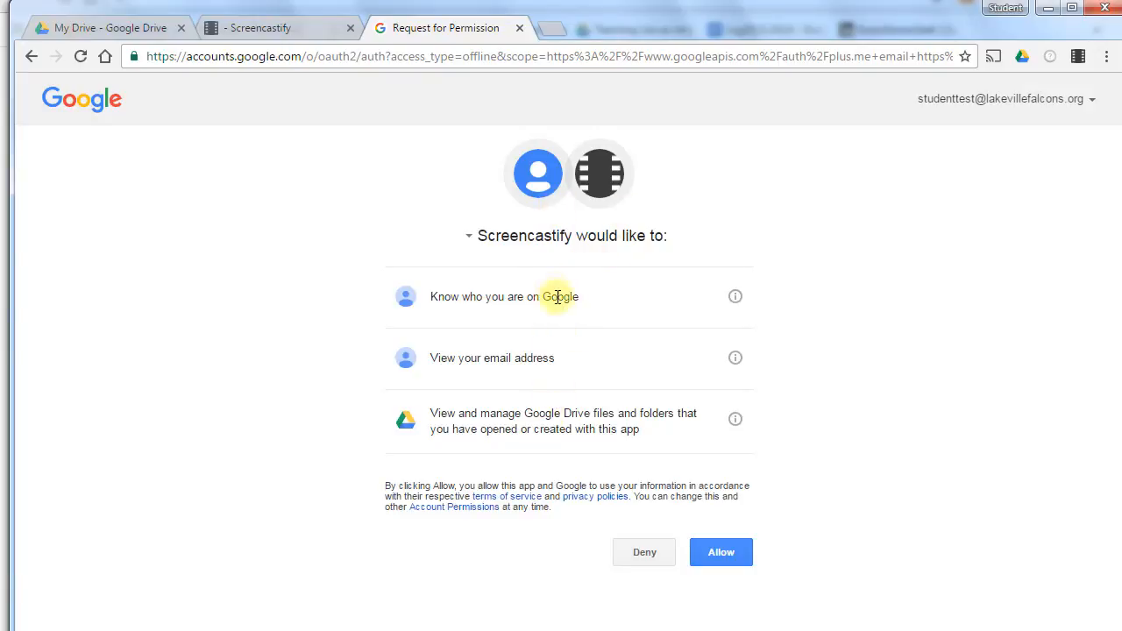
{"action": "left_click", "coordinate": [721, 553]}
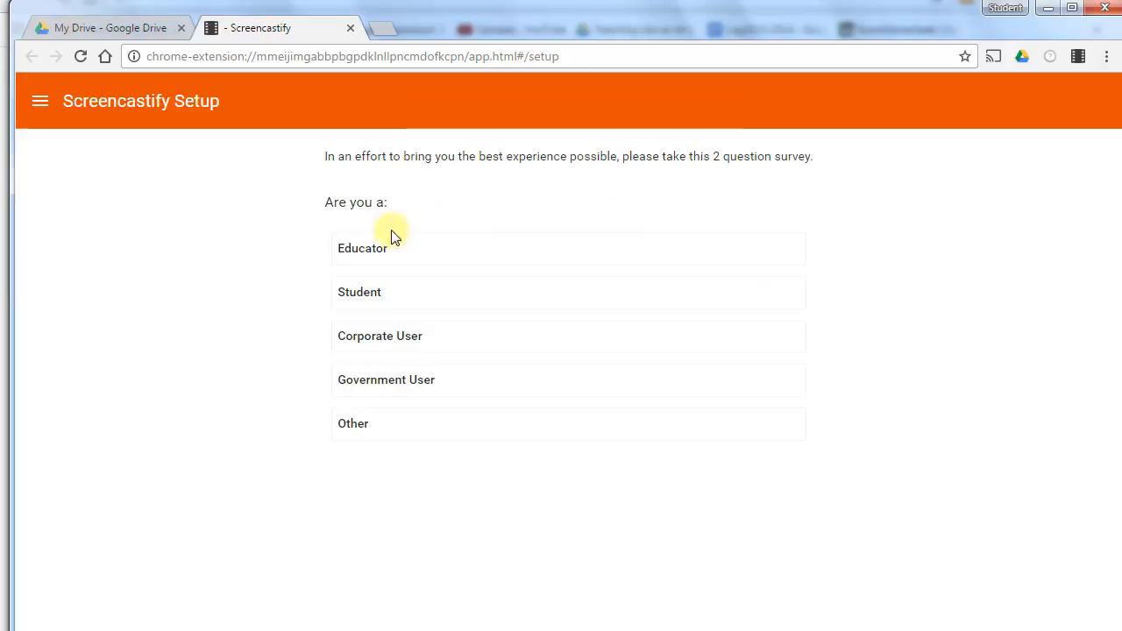
Step: Answer the setup survey with Student and Under 13 years
{"action": "left_click", "coordinate": [359, 292]}
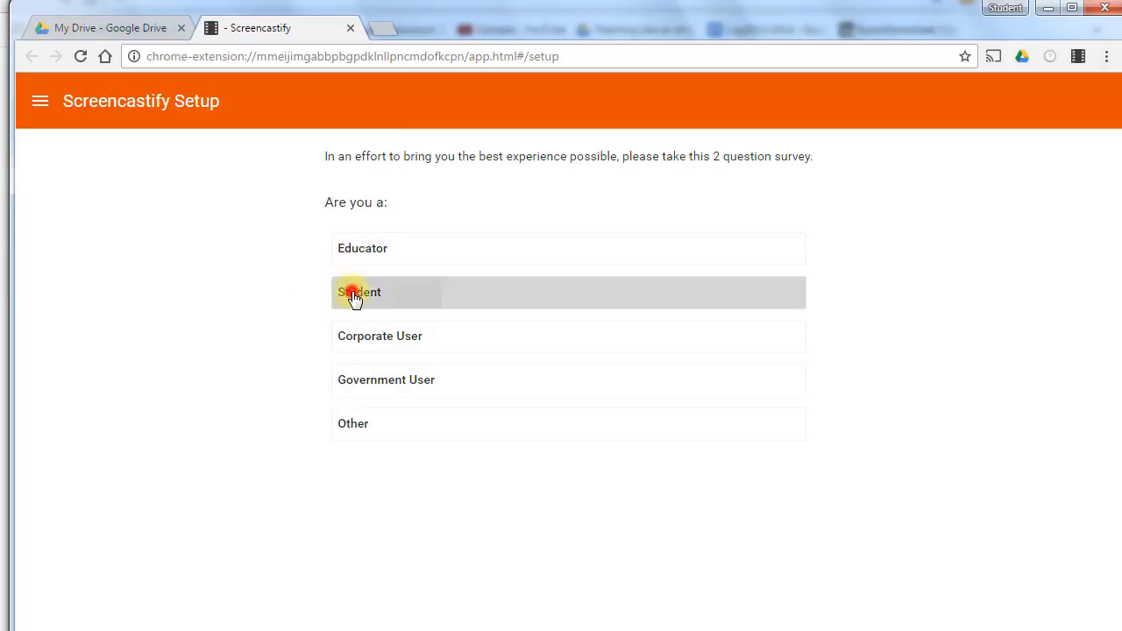
{"action": "left_click", "coordinate": [359, 292]}
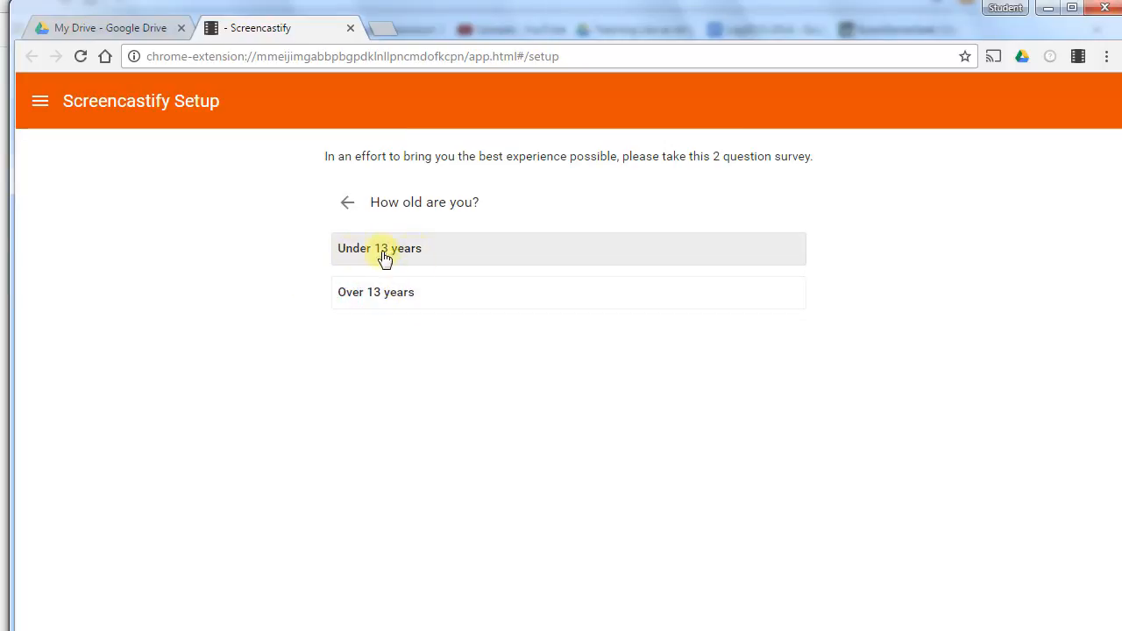
{"action": "mouse_move", "coordinate": [429, 263]}
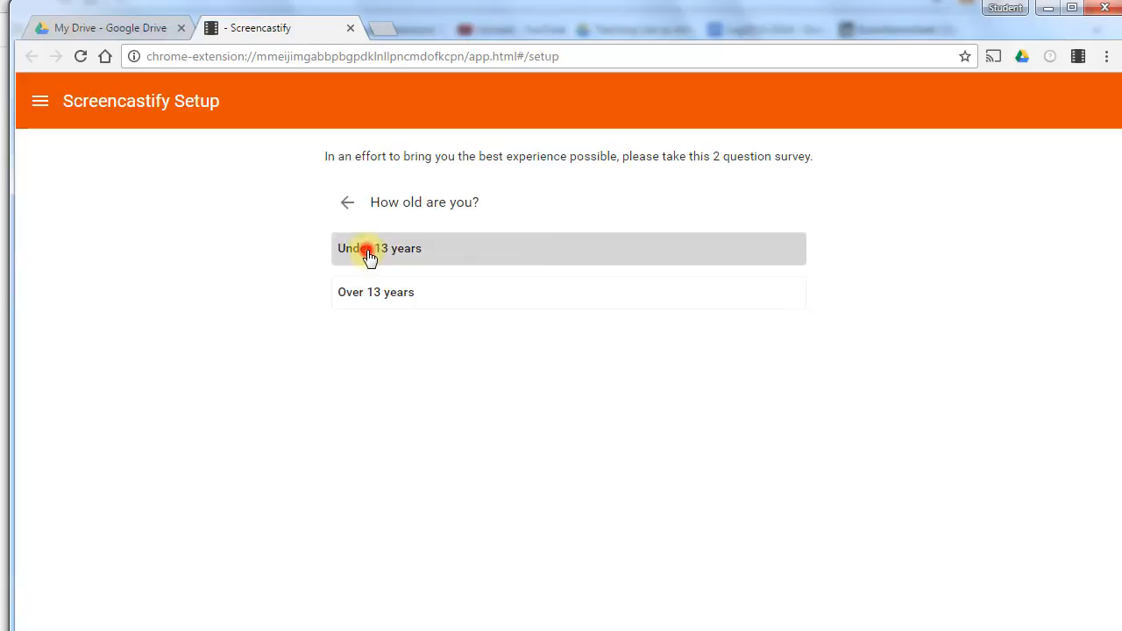
{"action": "left_click", "coordinate": [381, 249]}
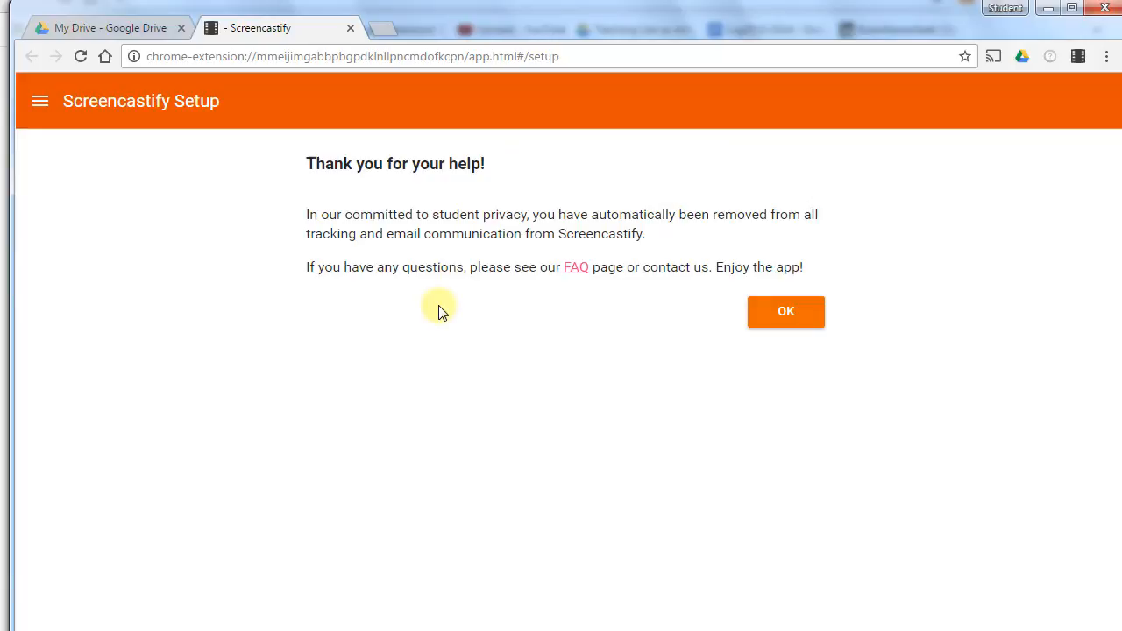